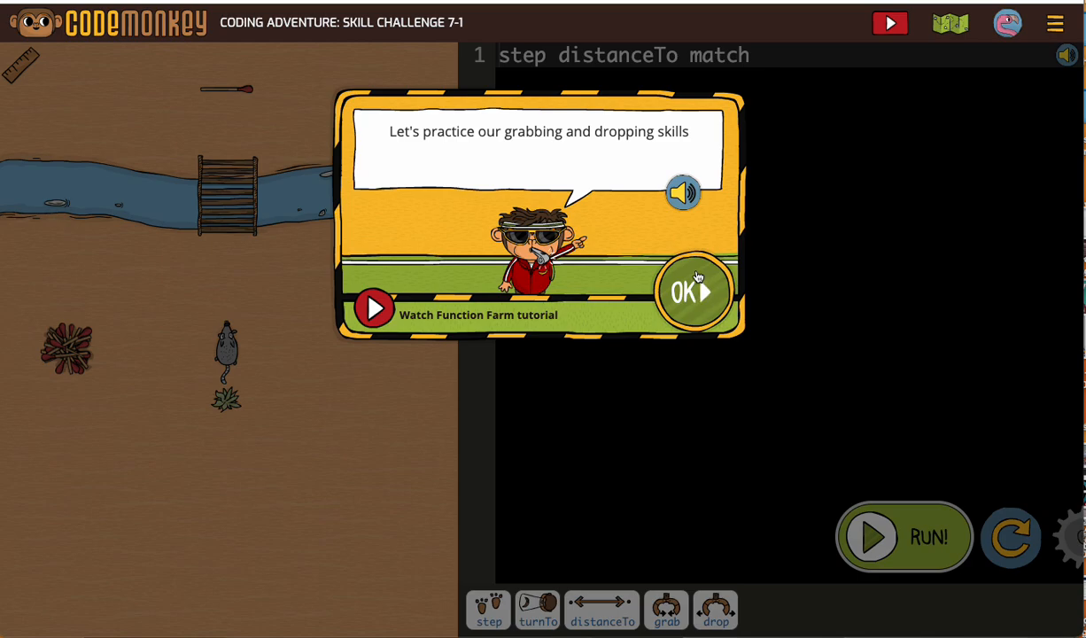
Dismiss the Skill Challenge 7-1 intro to reveal the starter line 'step distanceTo match'.
left_click(695, 293)
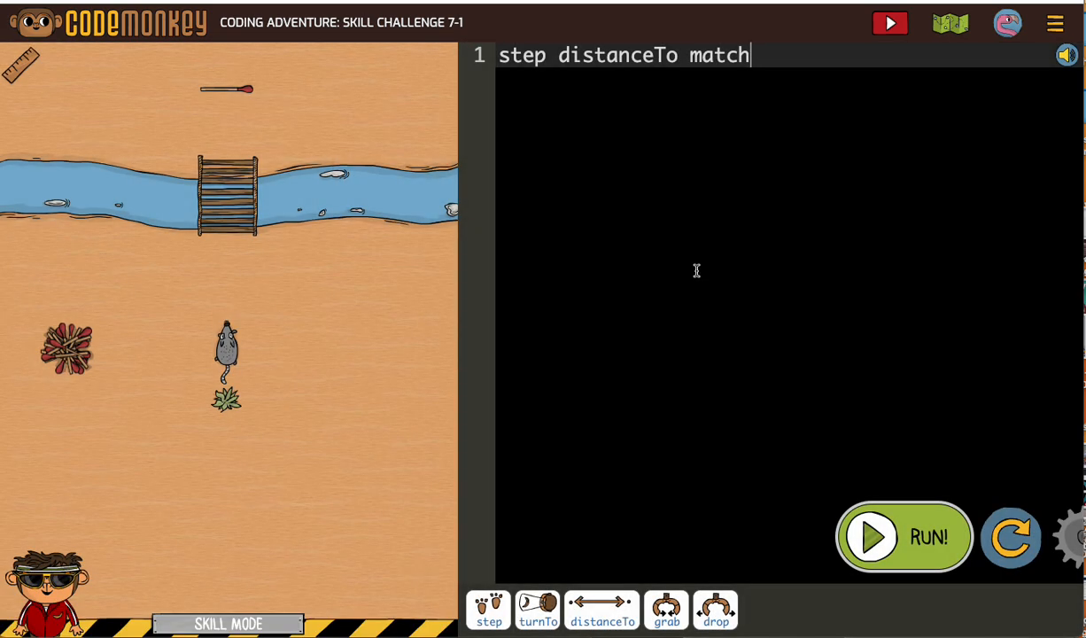
Add 'grab()' and 'step -distanceTo bush' below the first line and run the script.
key("Return")
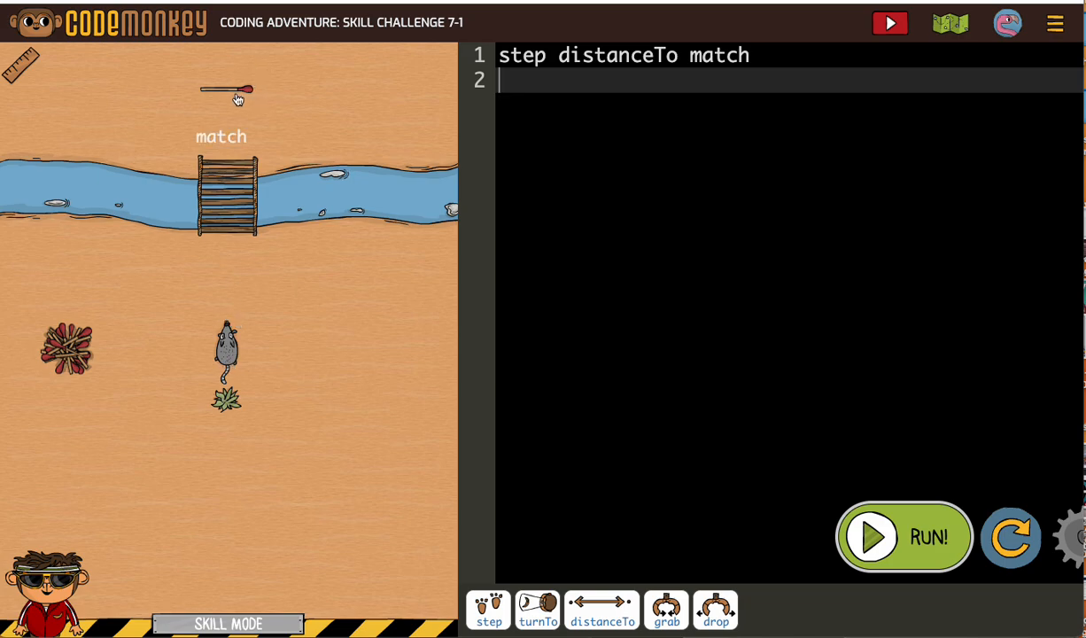
mouse_move(665, 609)
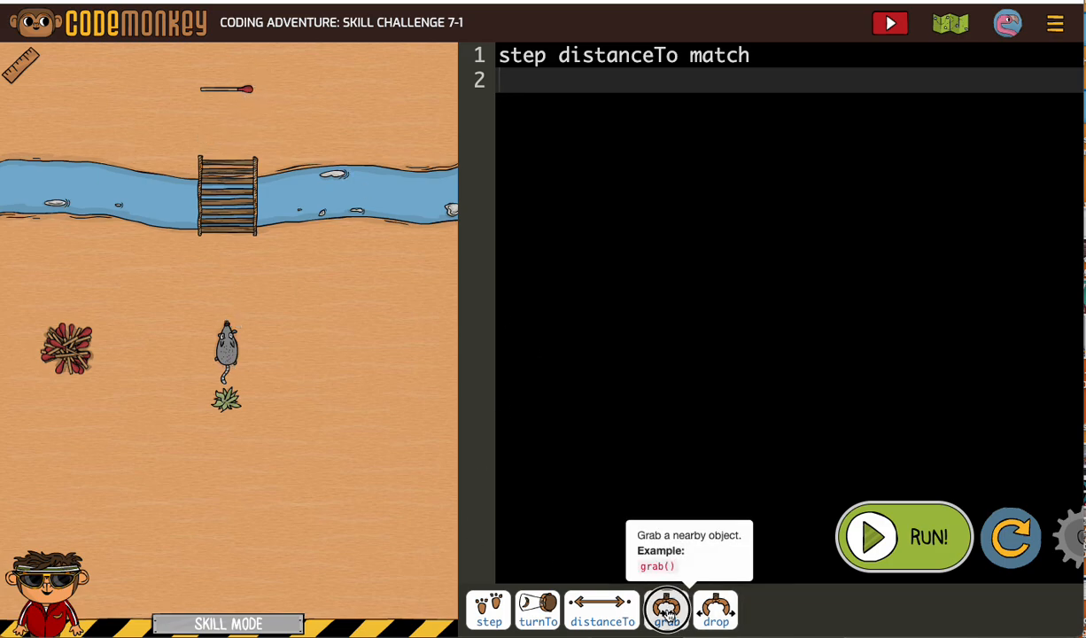
left_click(666, 609)
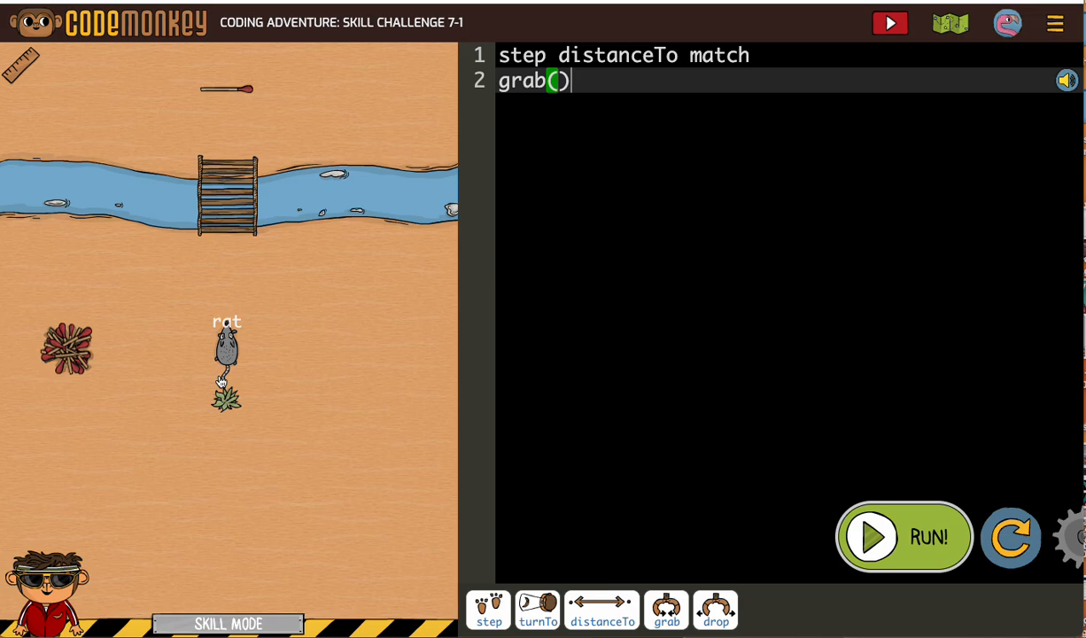
mouse_move(477, 87)
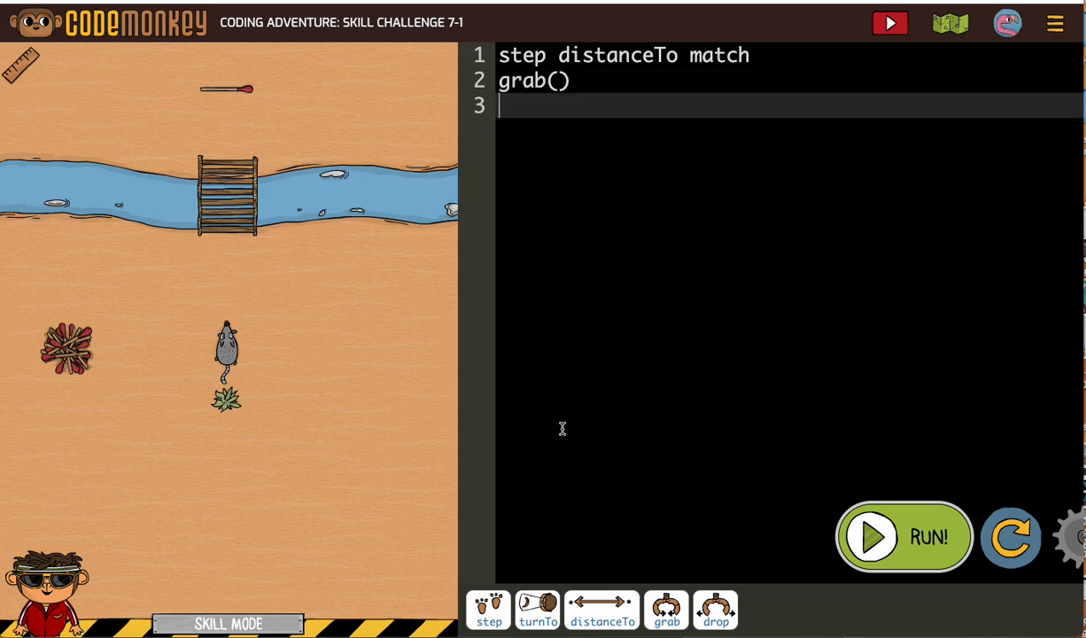
left_click(488, 609)
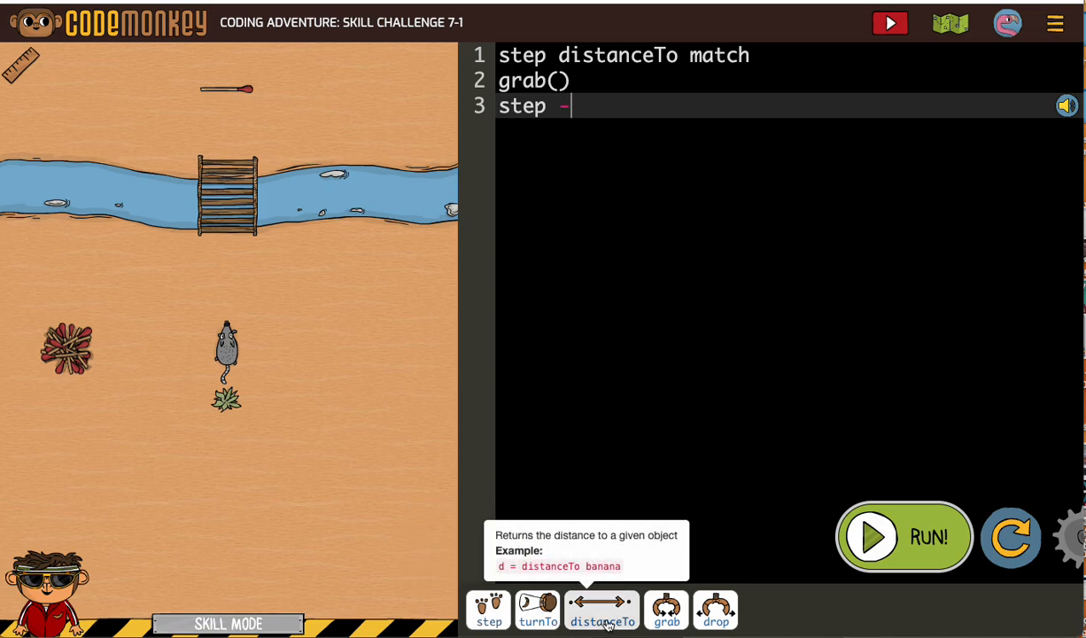
left_click(601, 610)
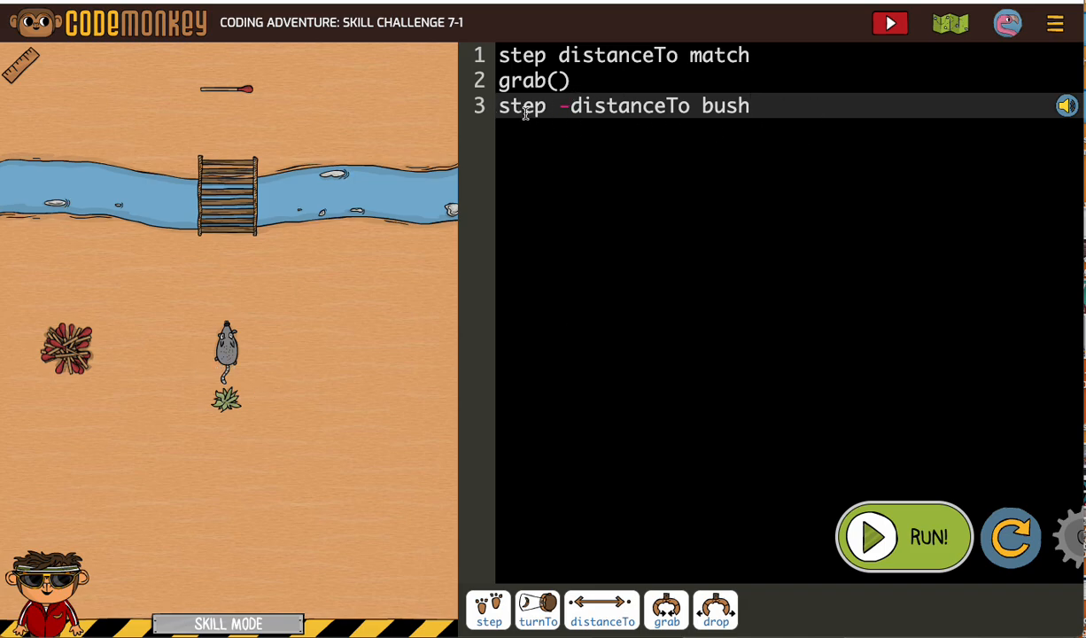
left_click(903, 536)
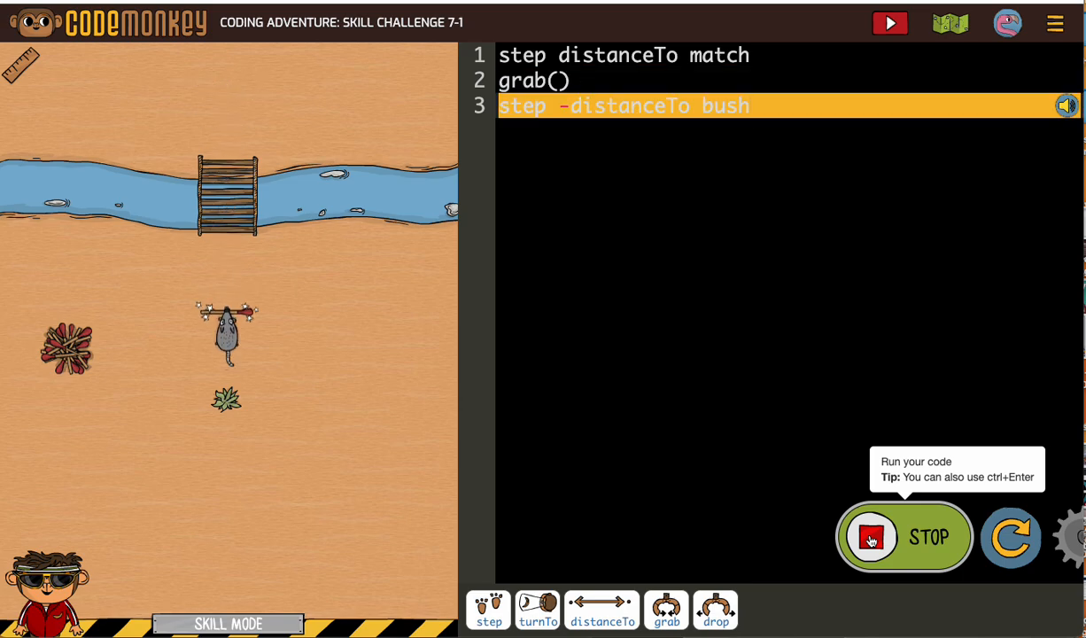
Dismiss the Keep trying feedback and begin a fourth script line after line 3.
left_click(903, 538)
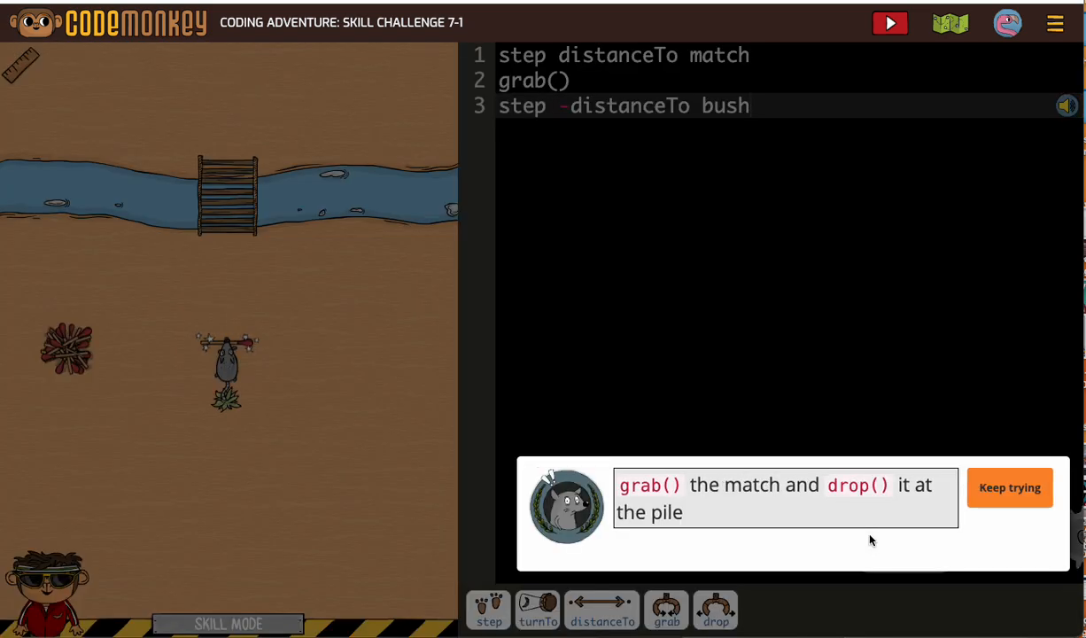
left_click(1008, 487)
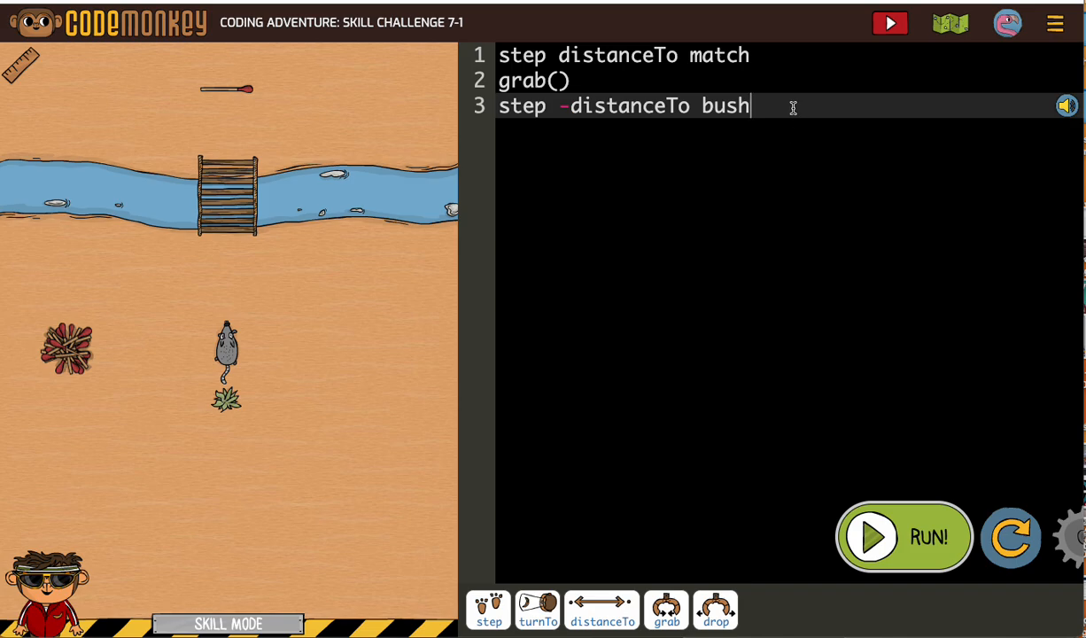
mouse_move(170, 351)
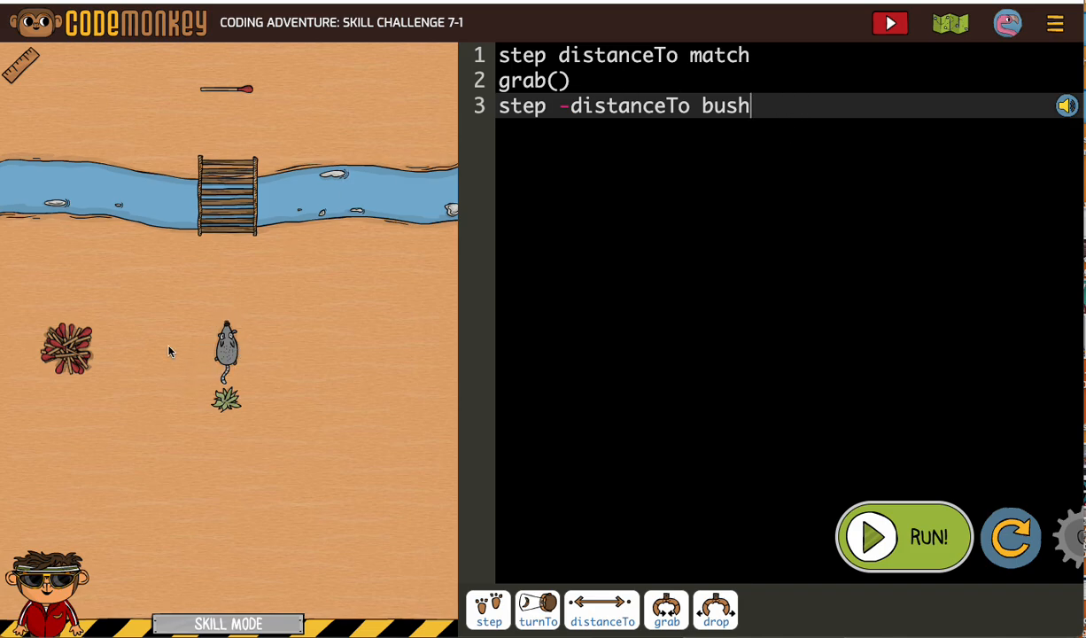
mouse_move(66, 341)
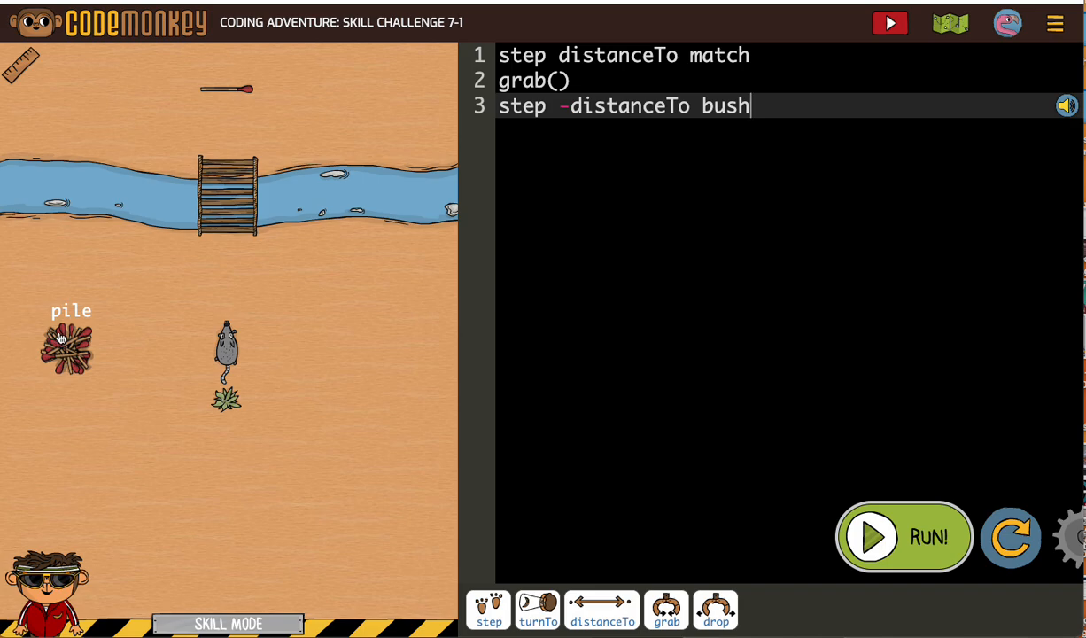
key("Return")
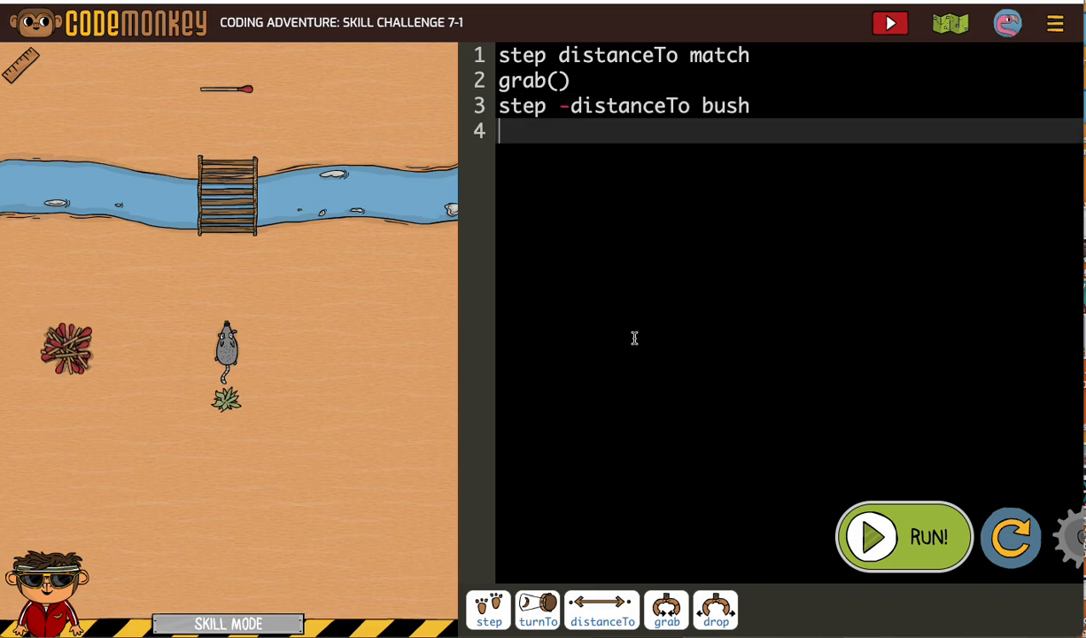
mouse_move(534, 610)
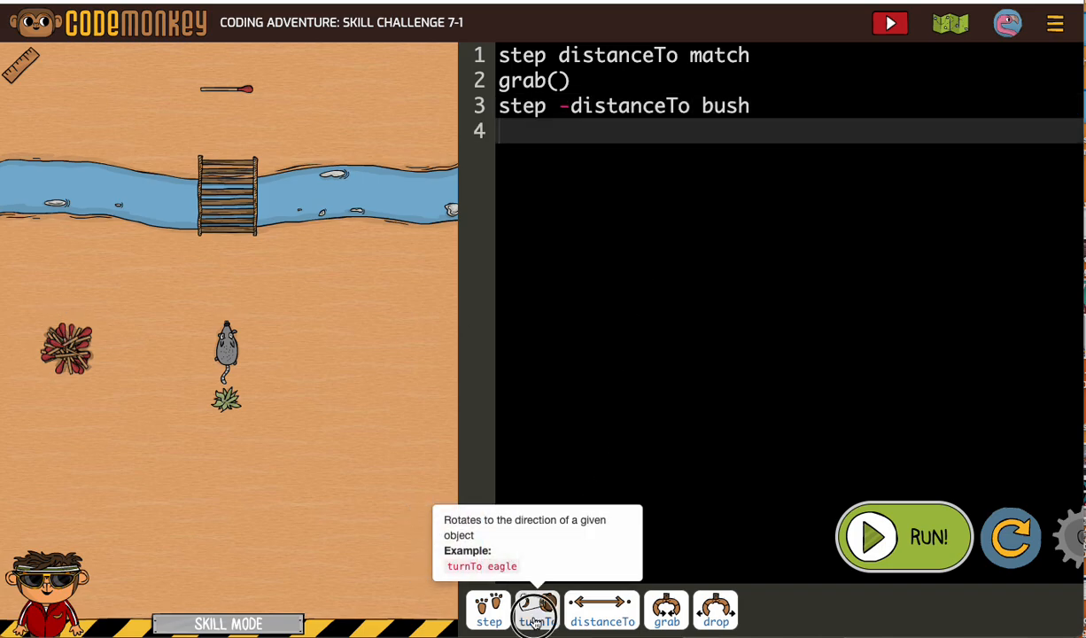
Add 'turnTo pile', 'step distanceTo pile' and 'drop()' lines, then run the script.
left_click(535, 610)
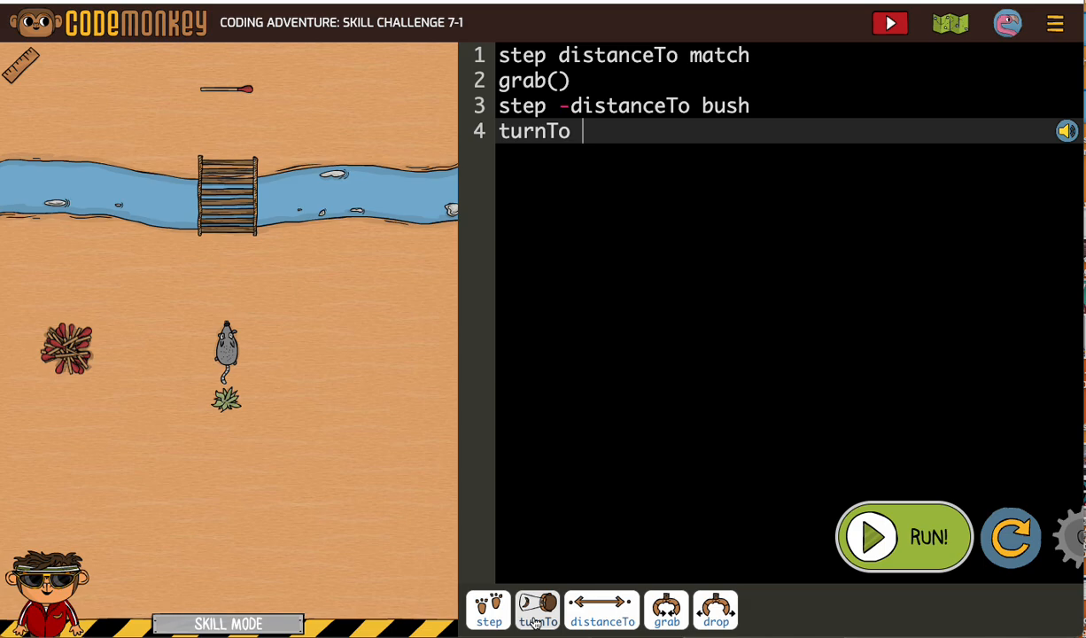
type("pile")
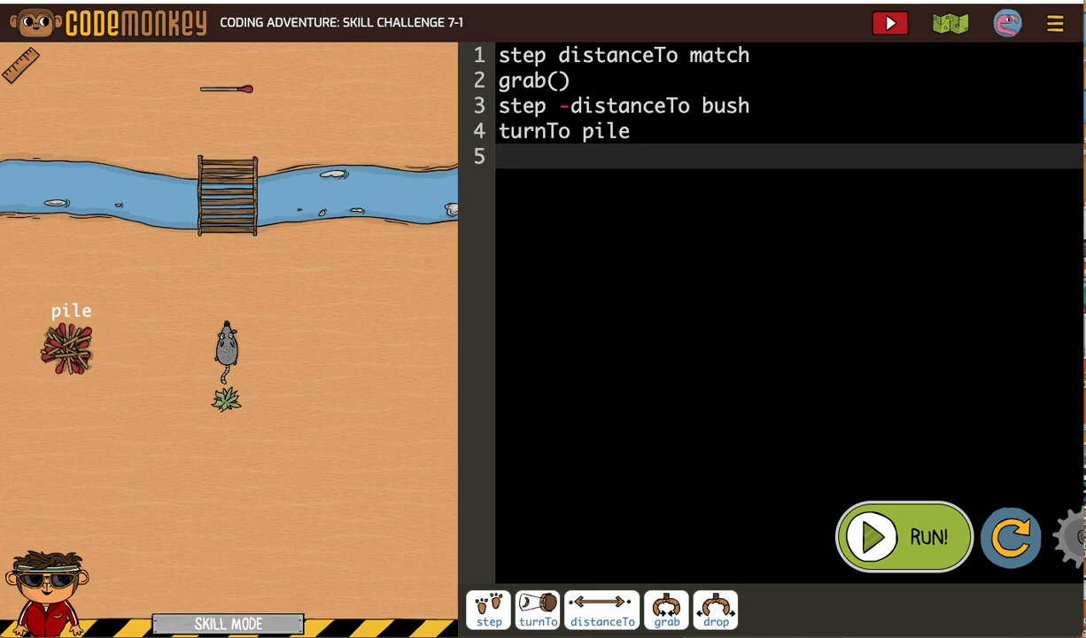
left_click(488, 609)
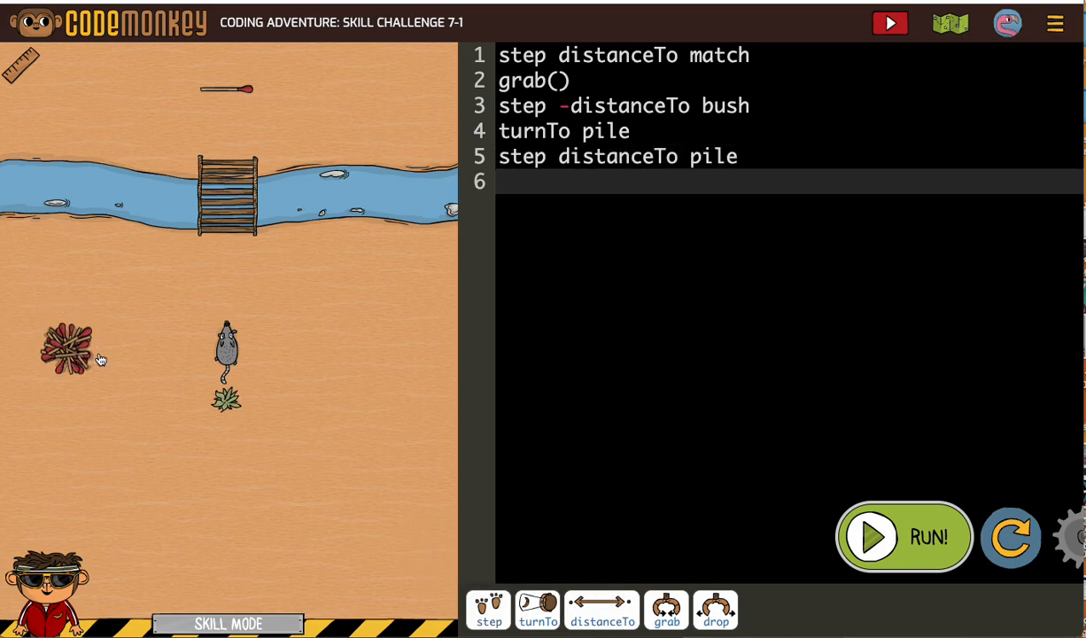
left_click(715, 609)
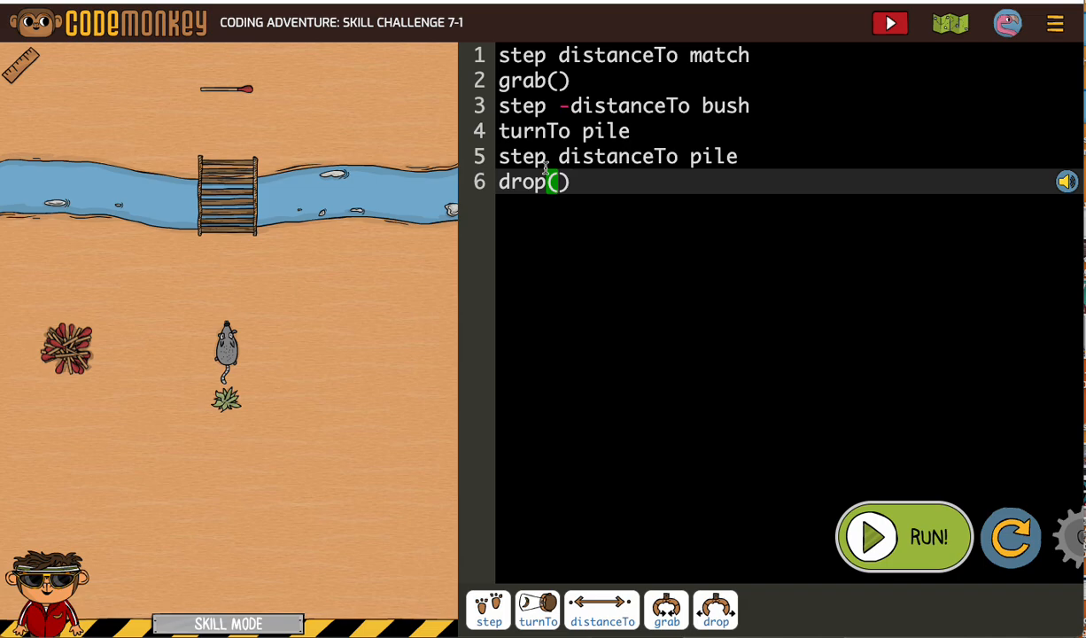
mouse_move(854, 538)
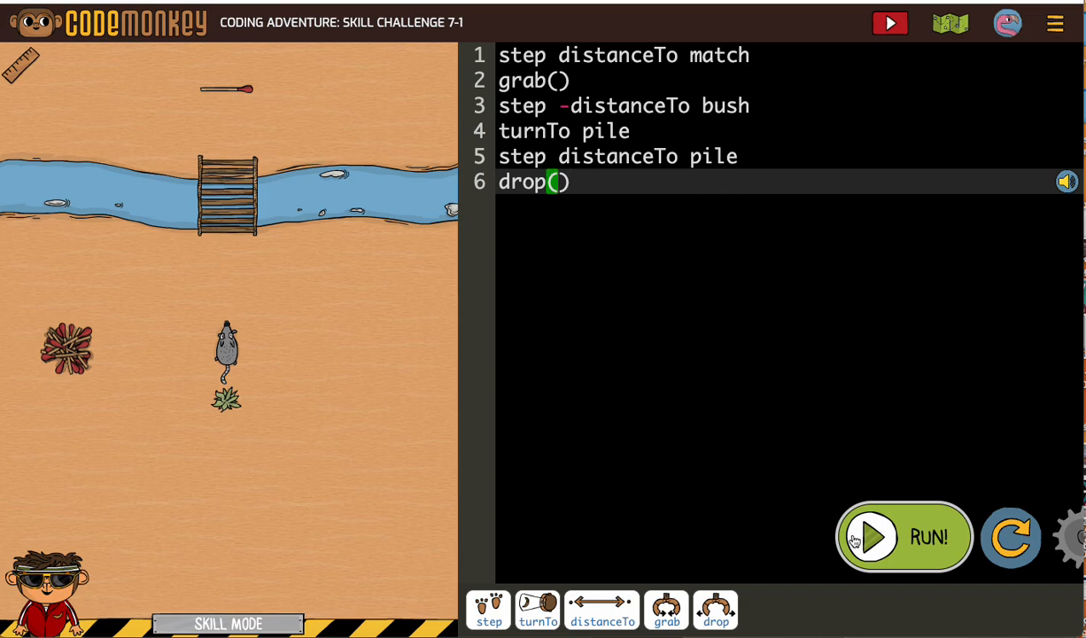
left_click(904, 537)
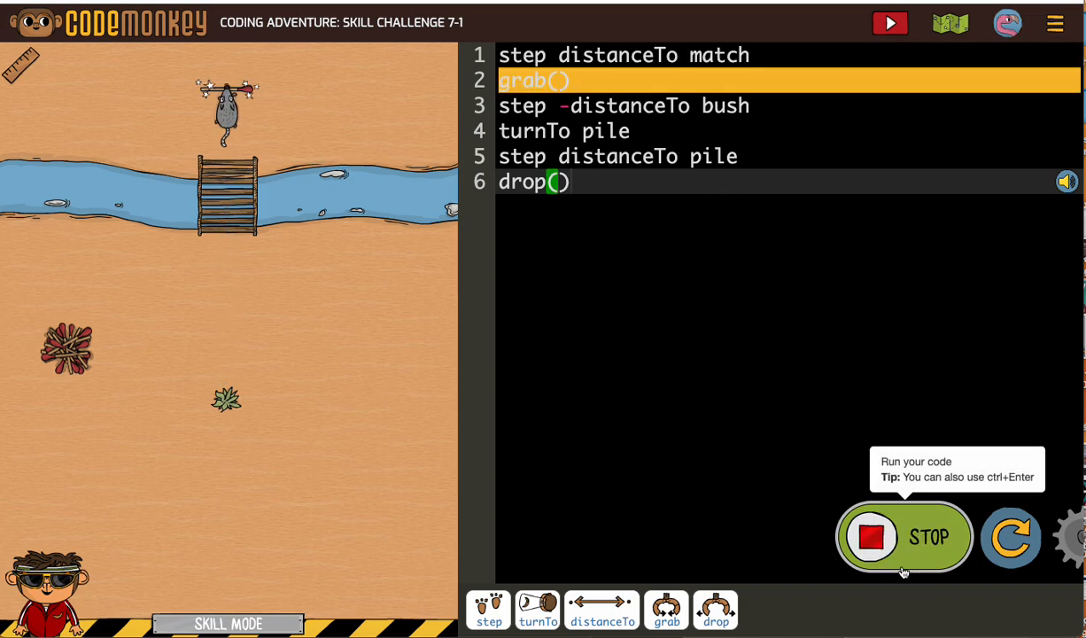